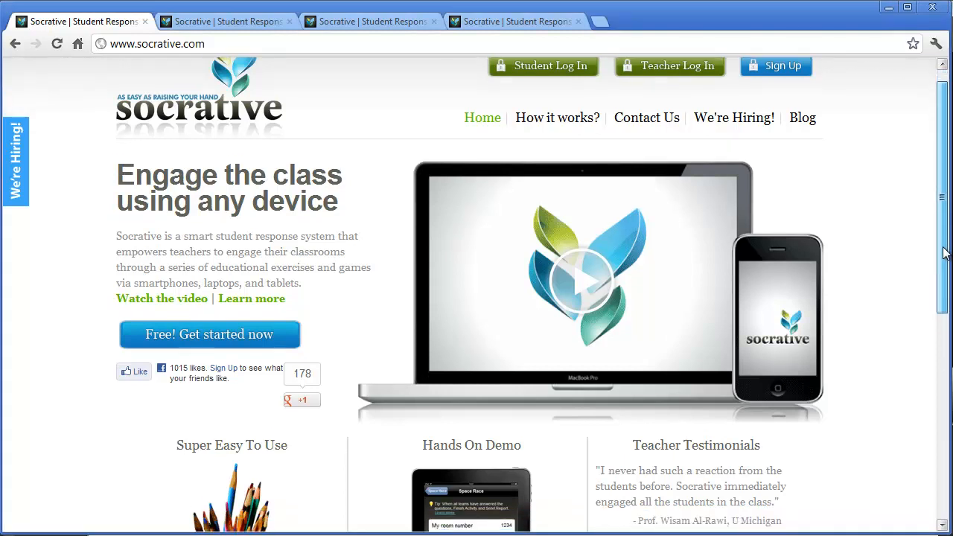
# Browse the socrative.com homepage, then read the How it works overview page.
pyautogui.scroll(-3)
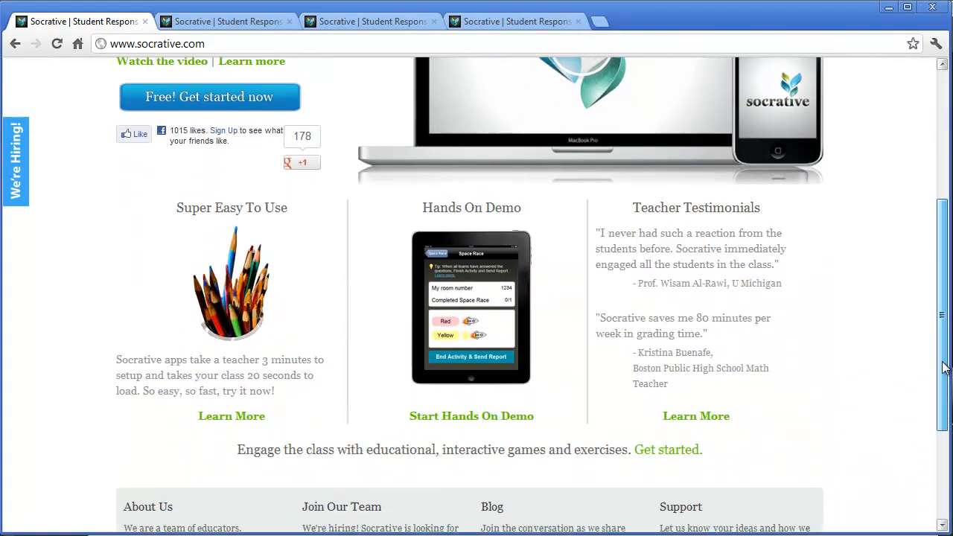
pyautogui.scroll(3)
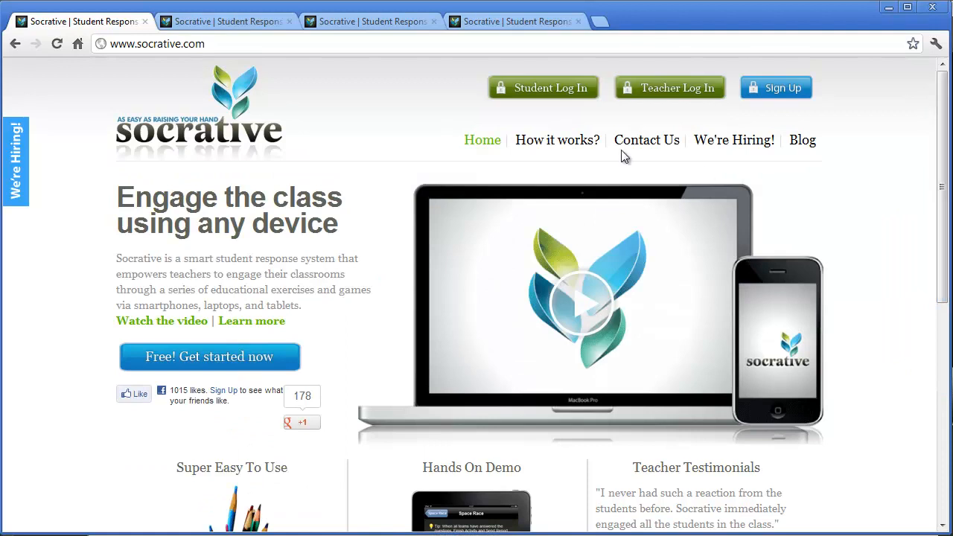
pyautogui.click(557, 140)
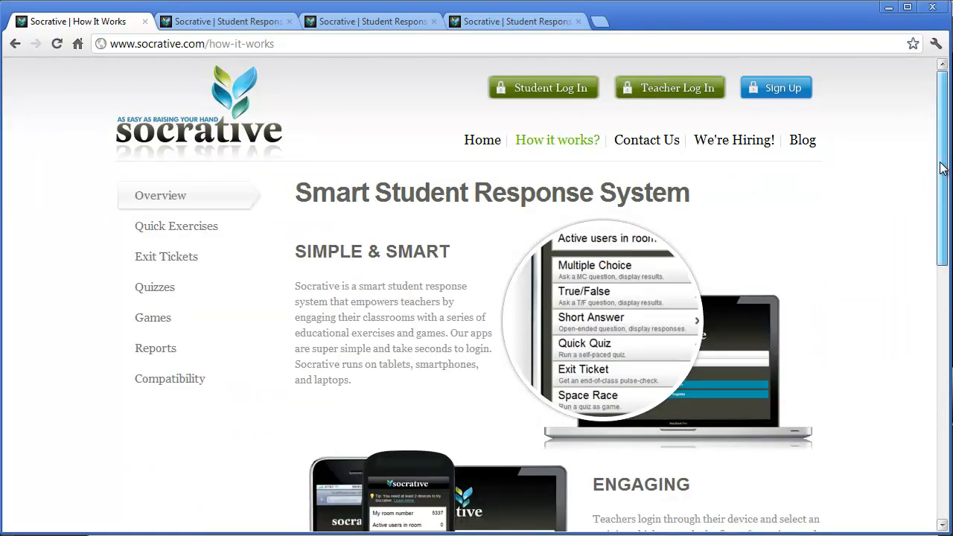
pyautogui.scroll(-3)
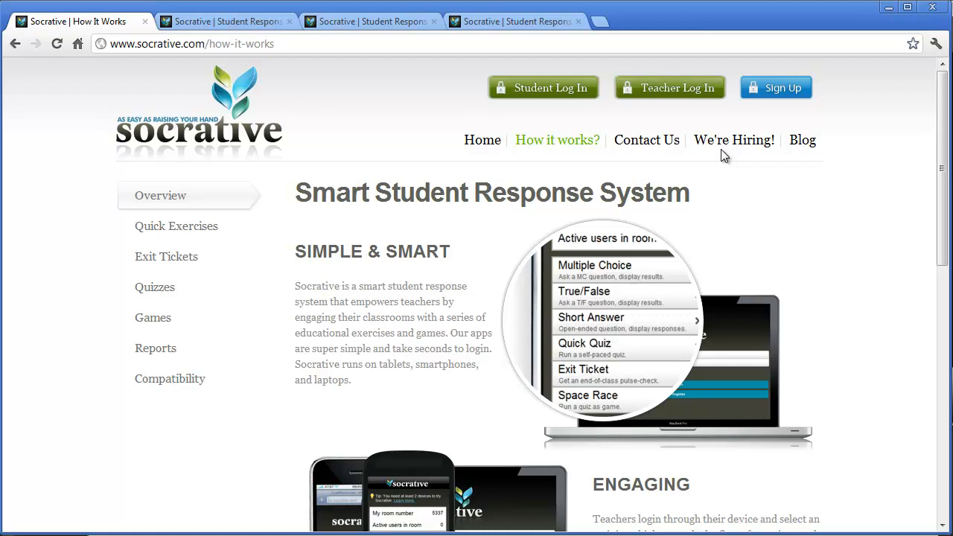
pyautogui.moveTo(557, 140)
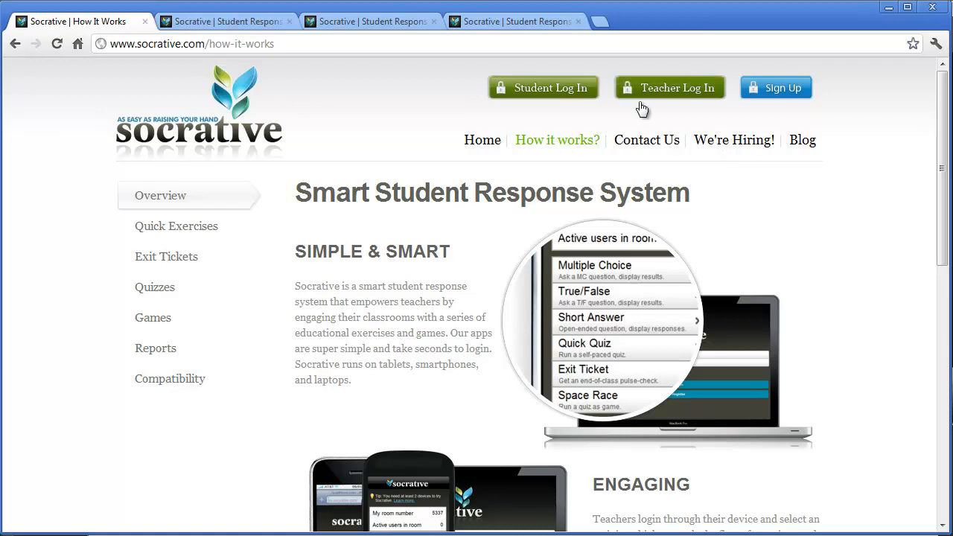
# Open the Teacher Log In page in a new tab and in the current tab.
pyautogui.click(668, 87)
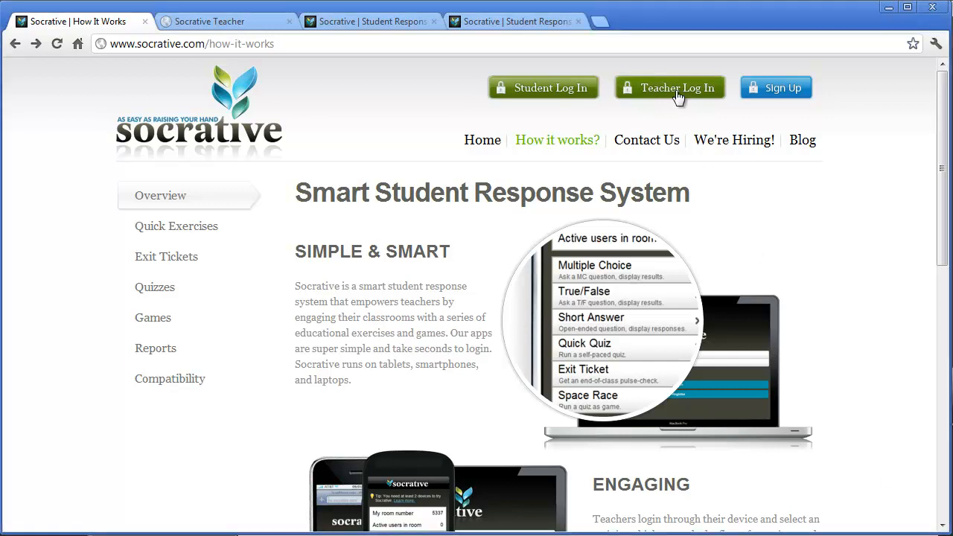
pyautogui.click(669, 87)
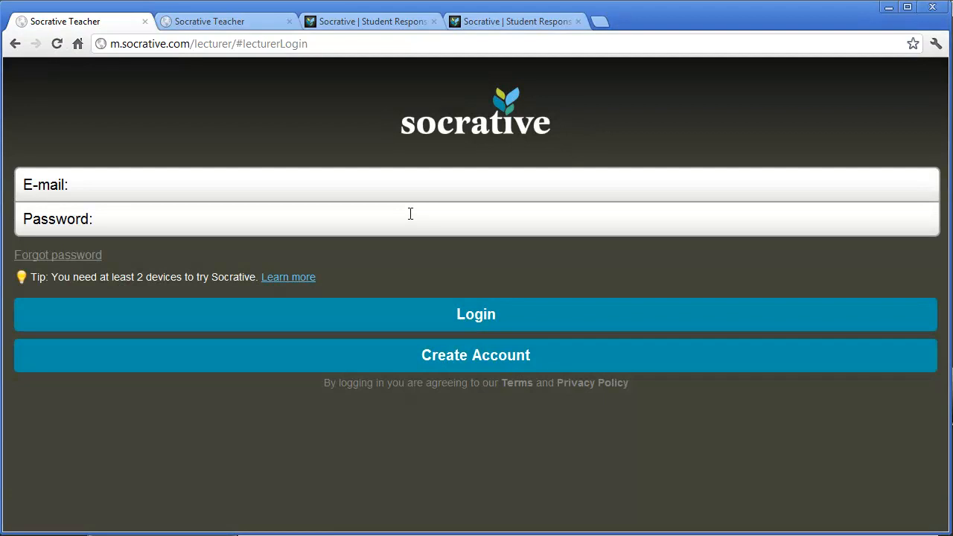
pyautogui.click(227, 20)
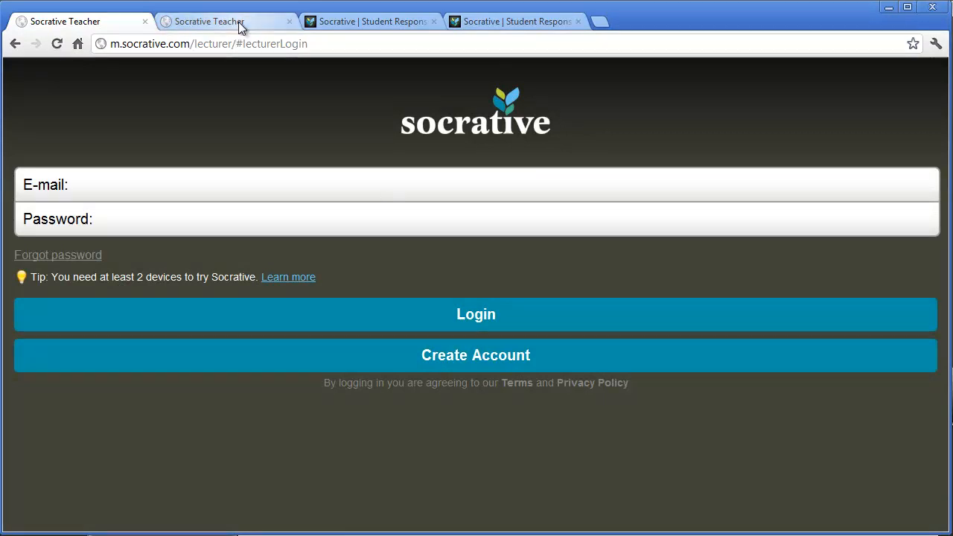
# Switch to the logged-in teacher dashboard for room 82374 and scroll through its activities.
pyautogui.click(476, 313)
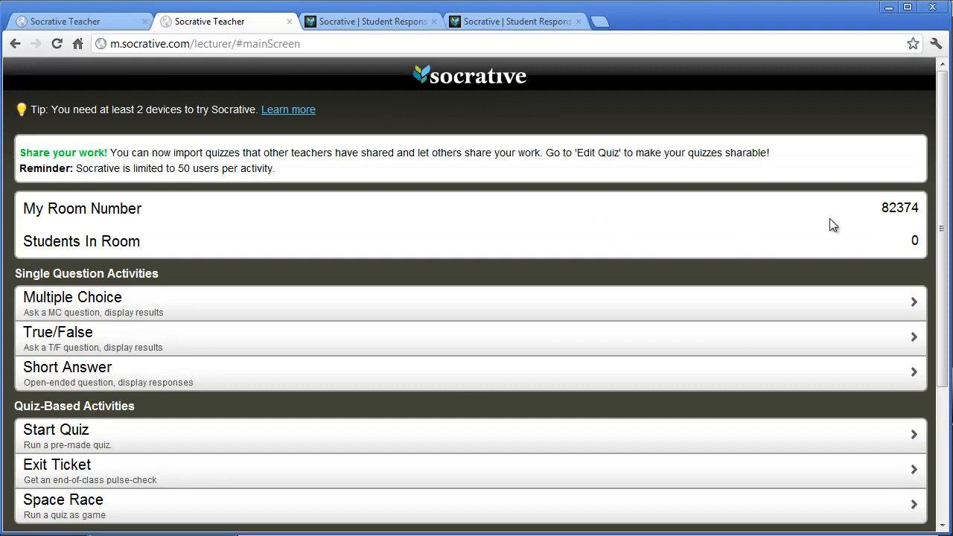
pyautogui.scroll(-3)
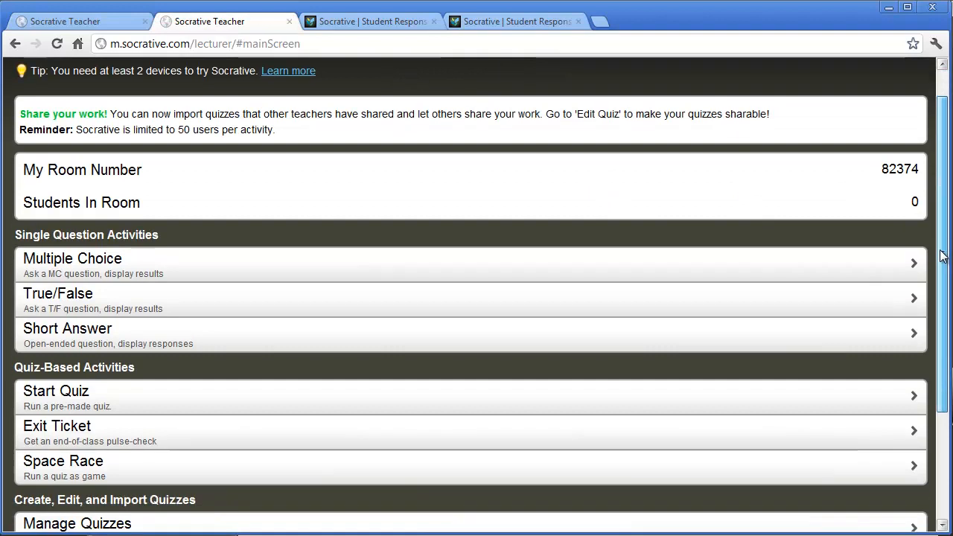
pyautogui.scroll(-3)
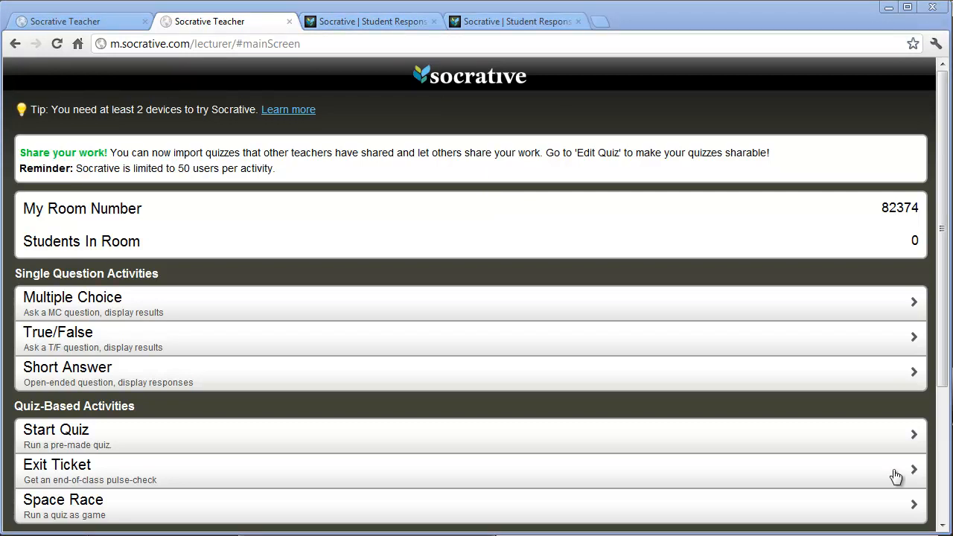
pyautogui.moveTo(681, 376)
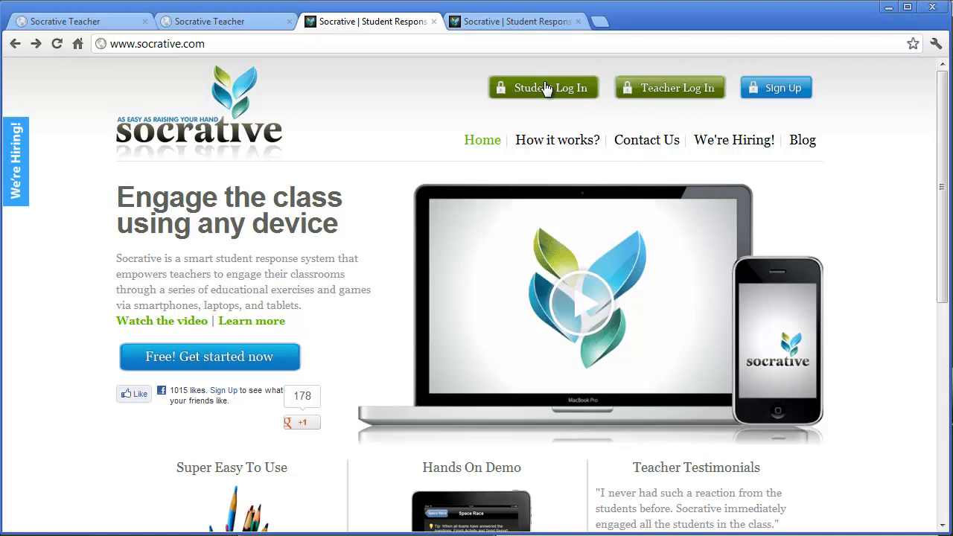
# Join room 82374 as a student from the Student Log In page.
pyautogui.click(543, 87)
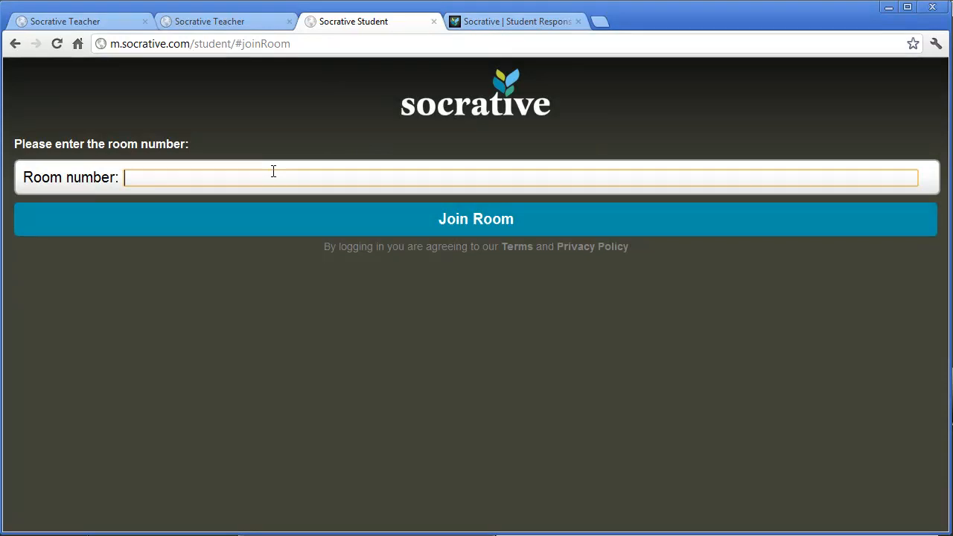
pyautogui.write('82')
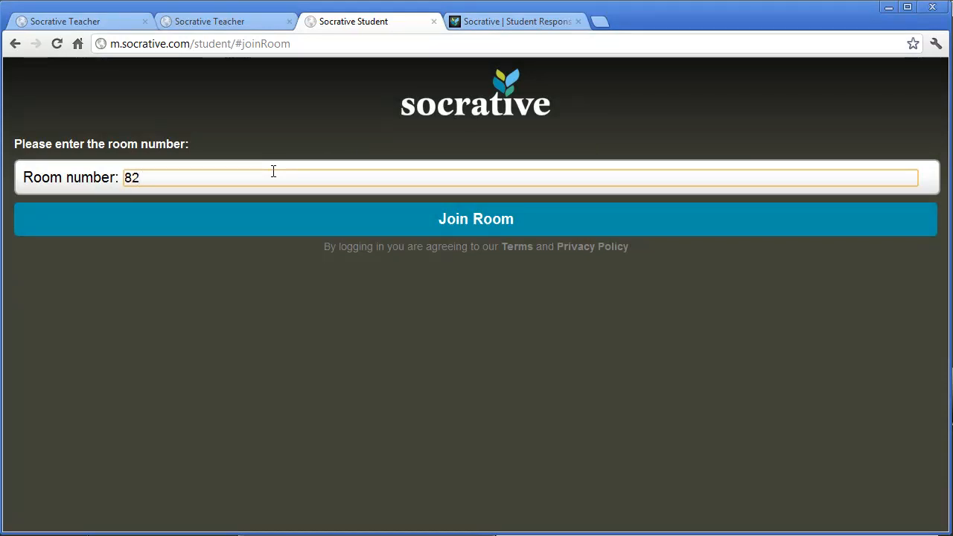
pyautogui.write('374')
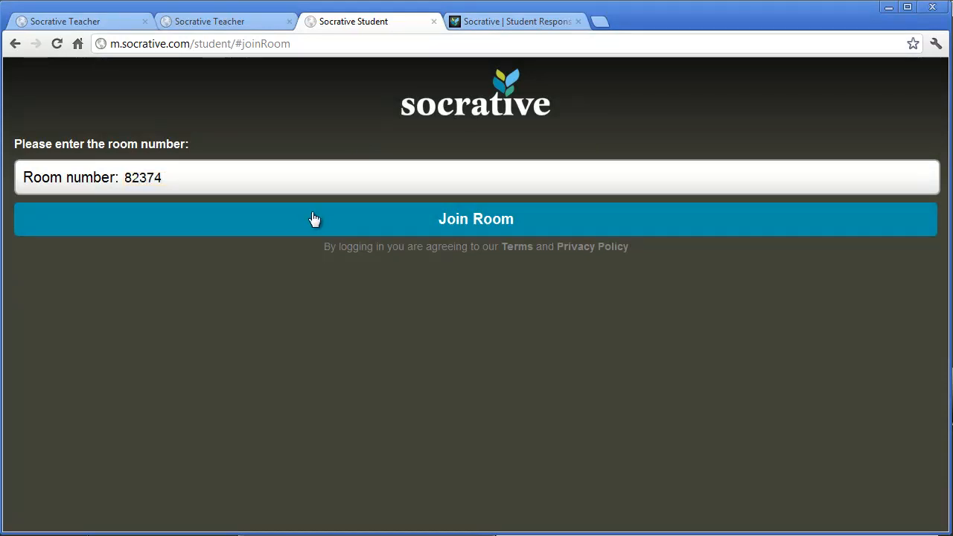
pyautogui.click(476, 218)
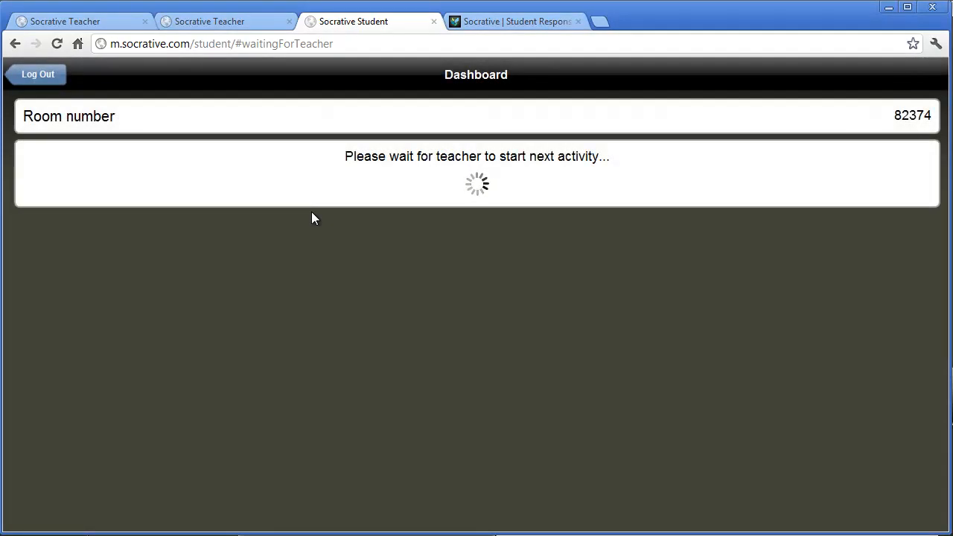
pyautogui.moveTo(308, 198)
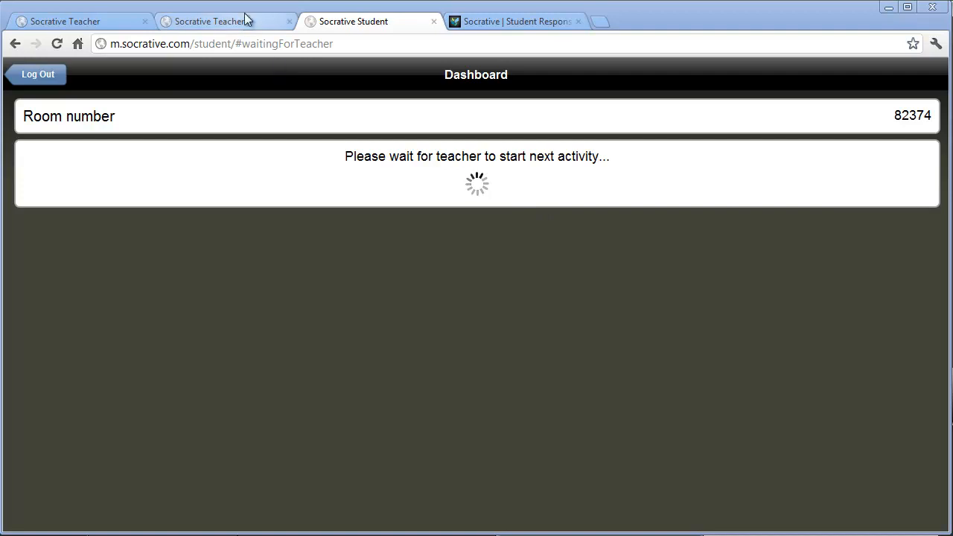
# On the teacher dashboard, start a Multiple Choice single-question activity.
pyautogui.click(209, 21)
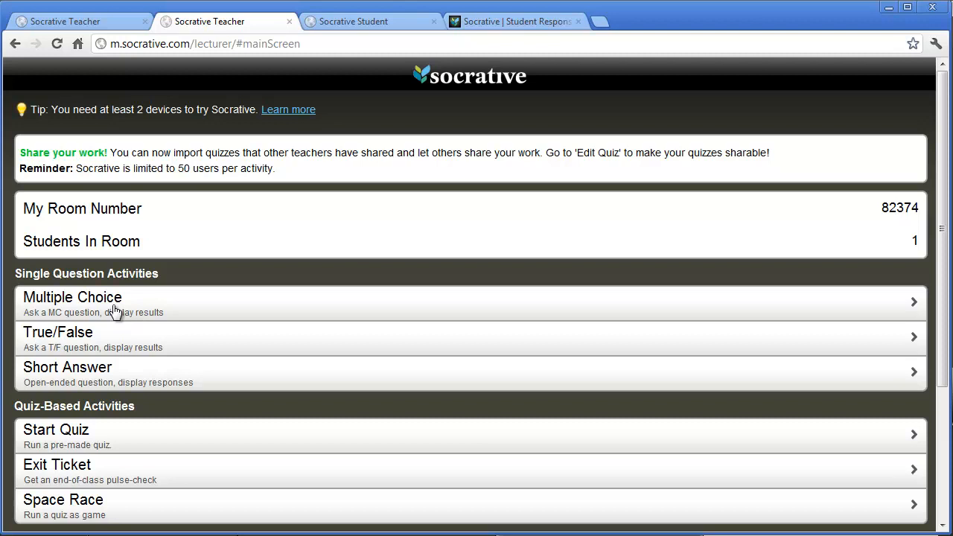
pyautogui.click(72, 302)
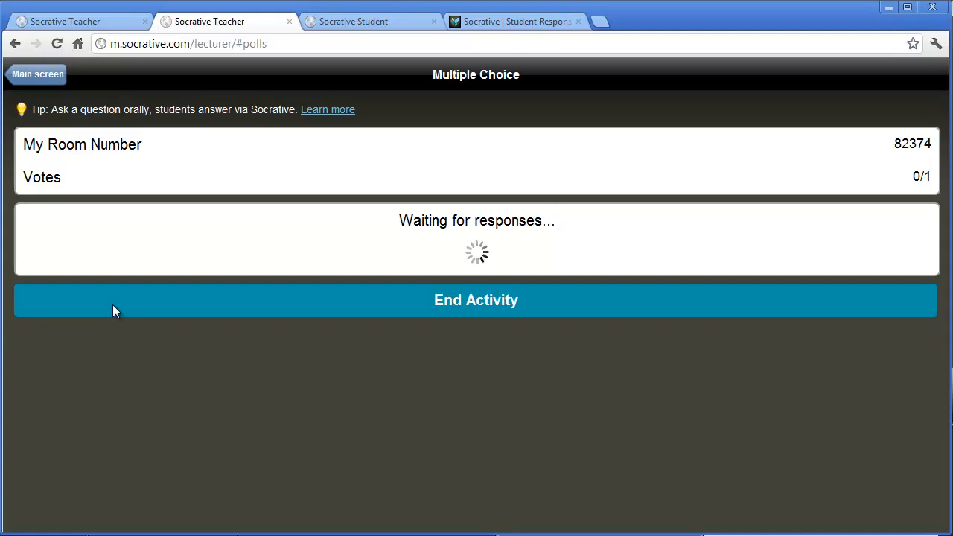
pyautogui.moveTo(346, 108)
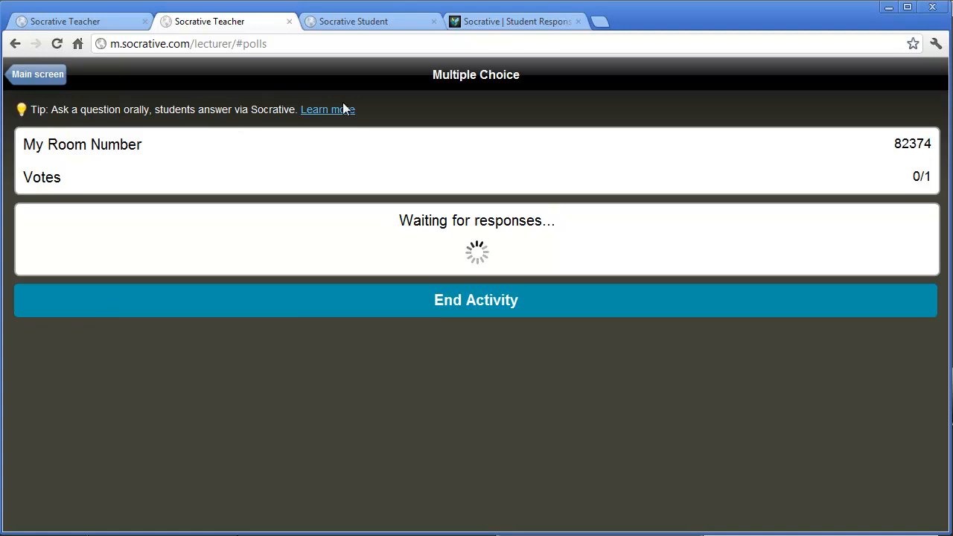
# In the student view, answer the multiple choice question with choice A.
pyautogui.click(353, 20)
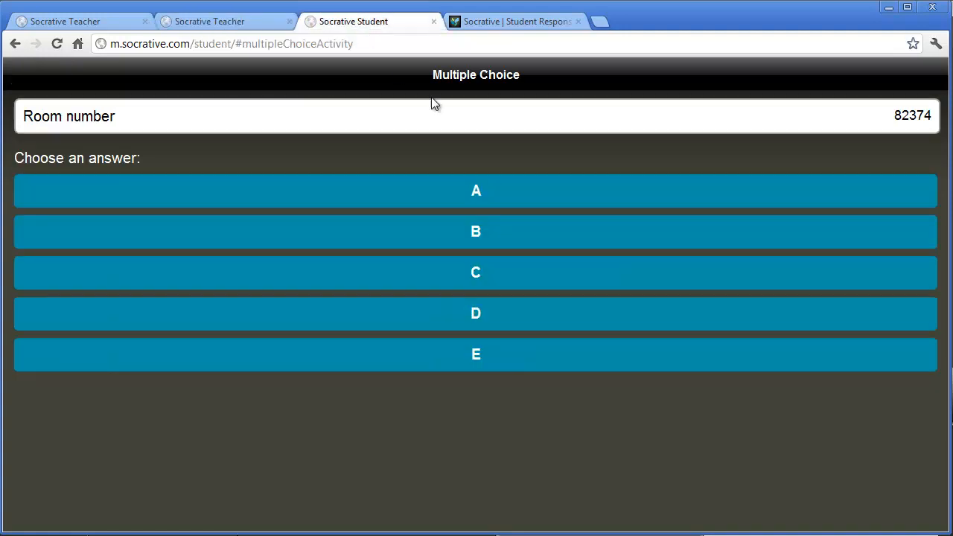
pyautogui.moveTo(447, 113)
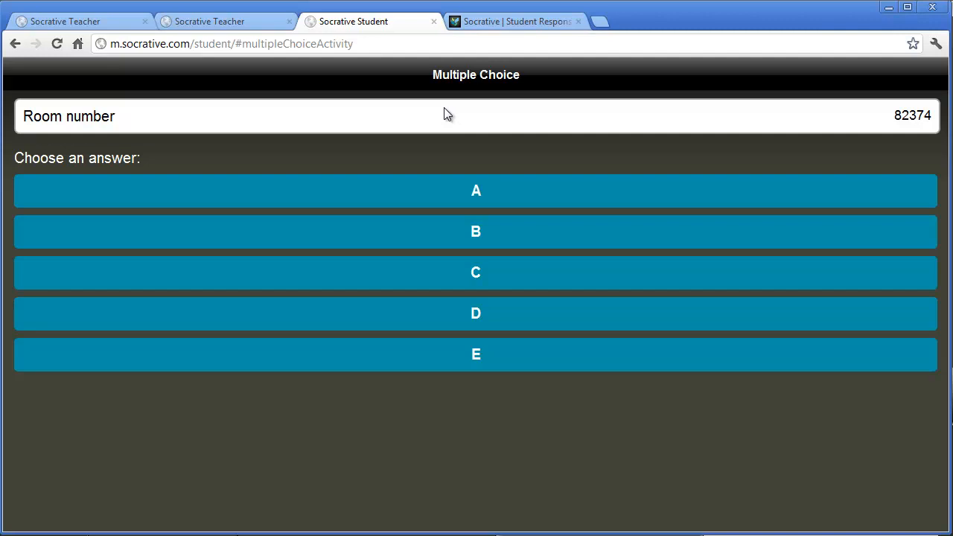
pyautogui.moveTo(446, 168)
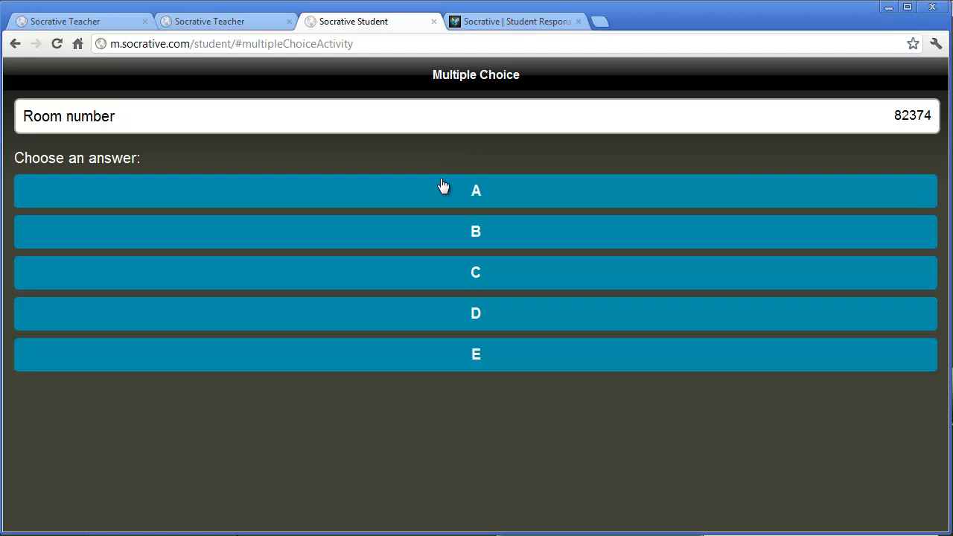
pyautogui.click(476, 191)
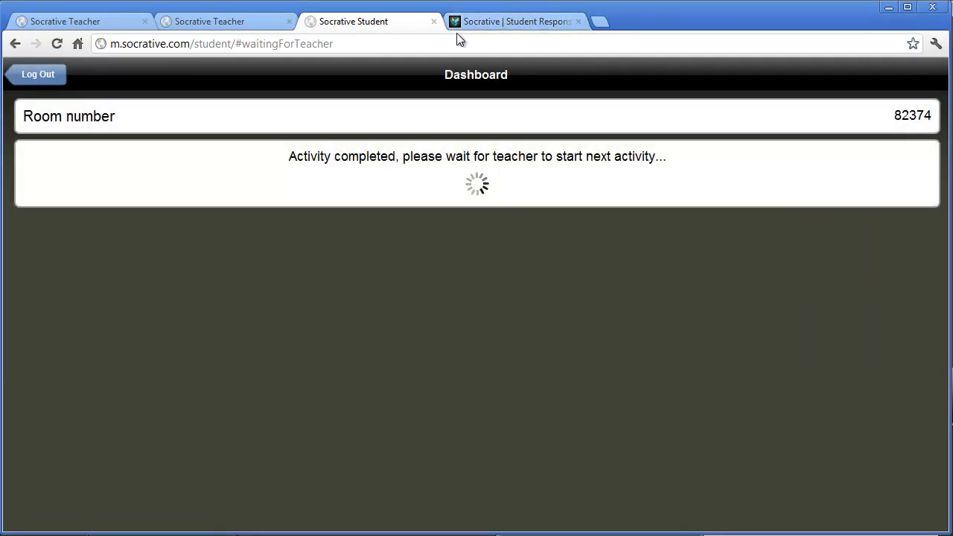
# Review the teacher's poll results showing one vote for A, then end the activity.
pyautogui.click(210, 21)
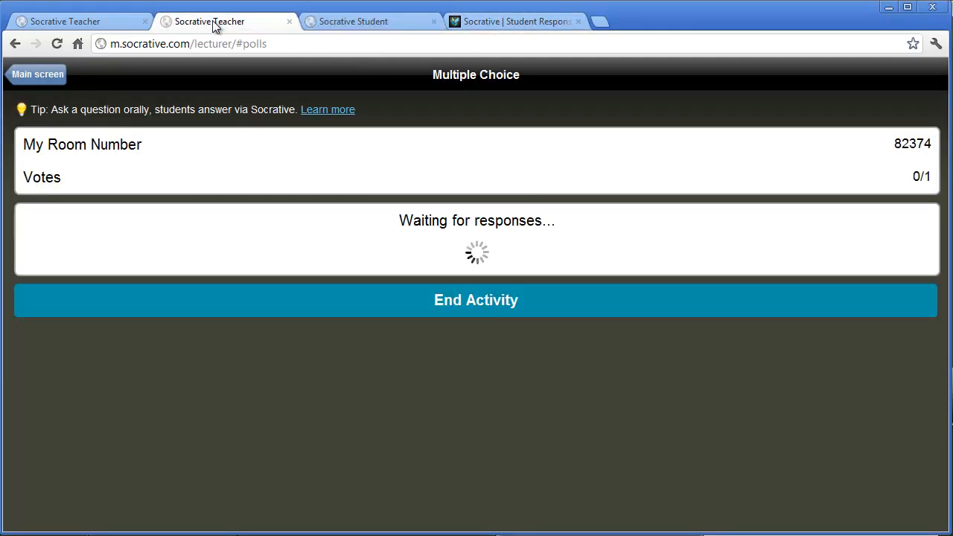
pyautogui.moveTo(408, 199)
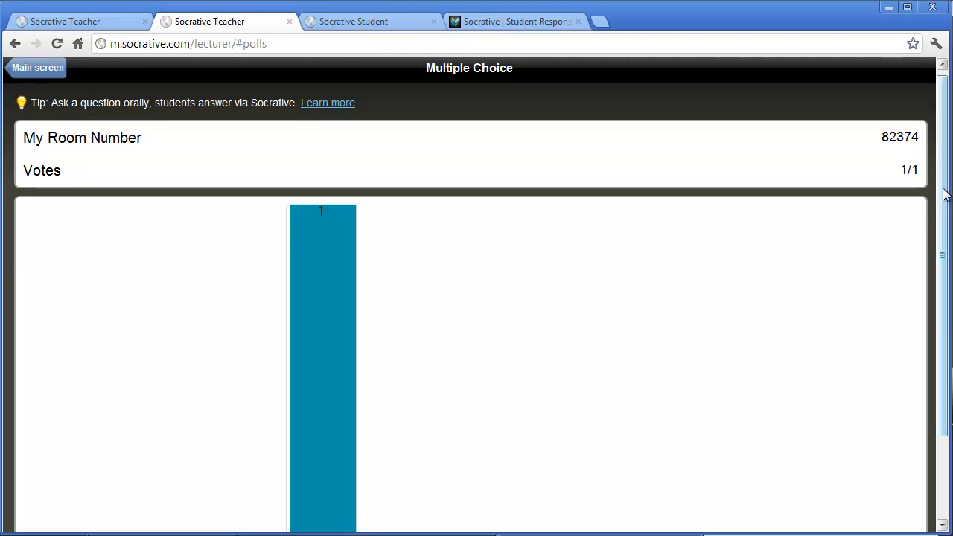
pyautogui.scroll(-3)
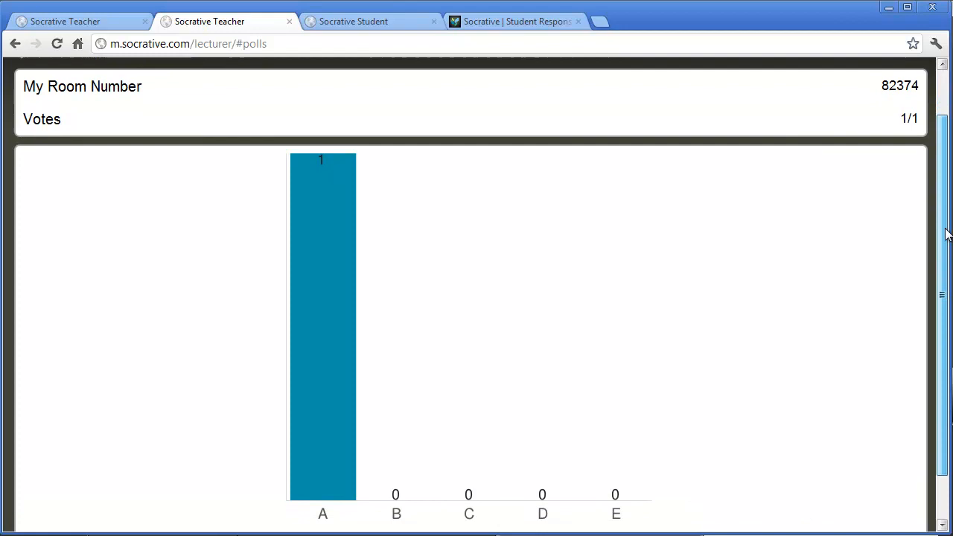
pyautogui.scroll(-3)
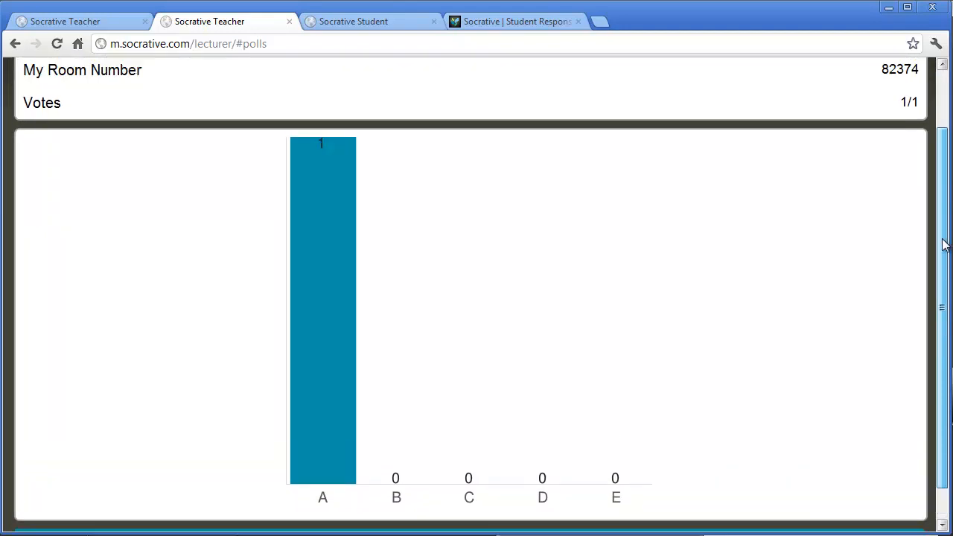
pyautogui.scroll(-3)
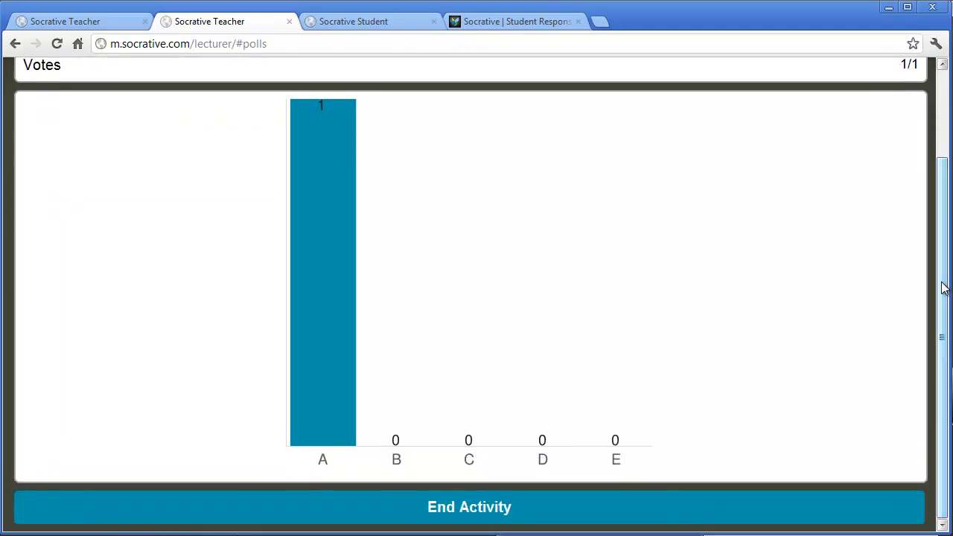
pyautogui.moveTo(416, 495)
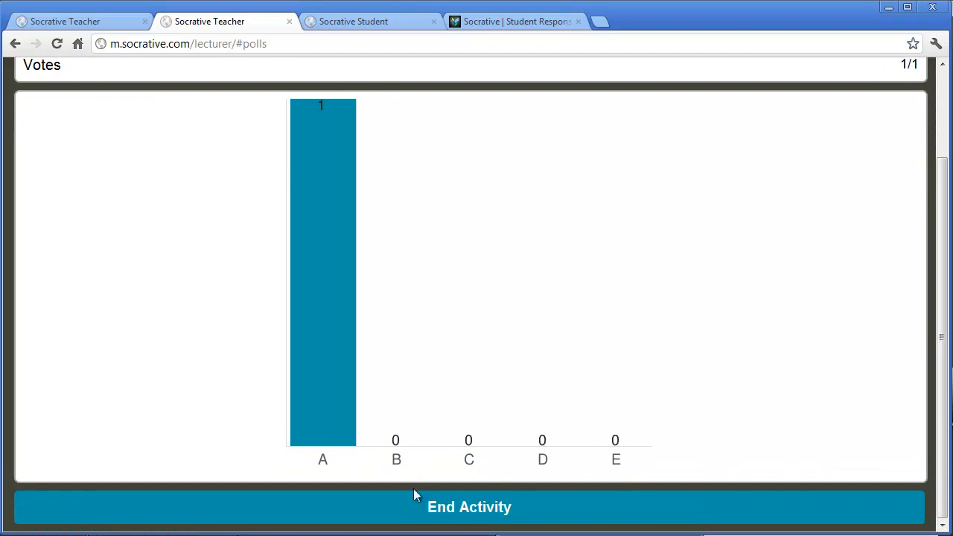
pyautogui.click(469, 507)
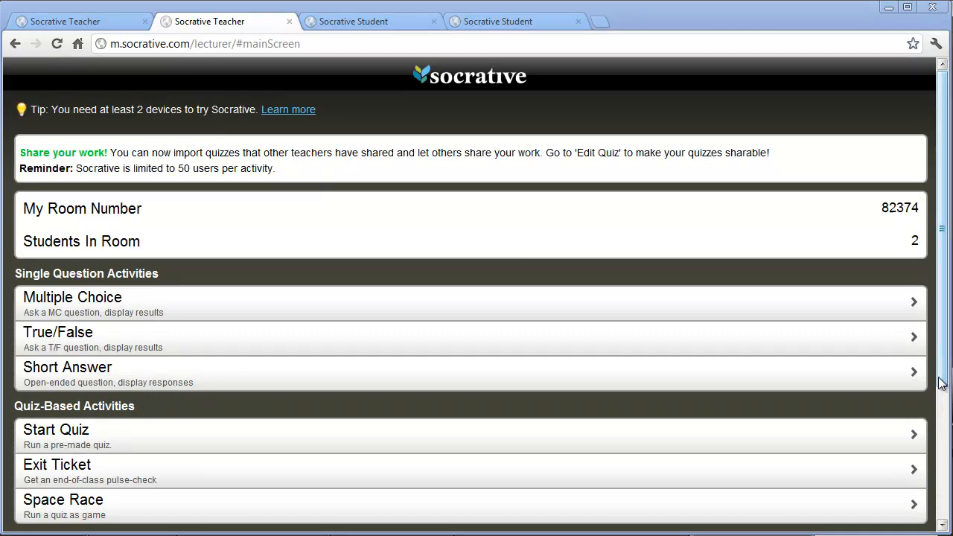
pyautogui.click(56, 434)
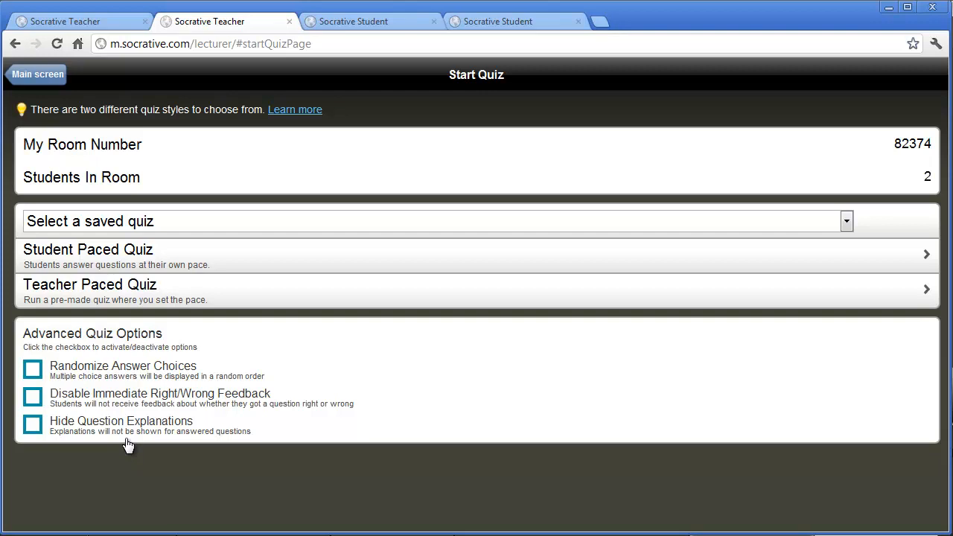
pyautogui.click(38, 74)
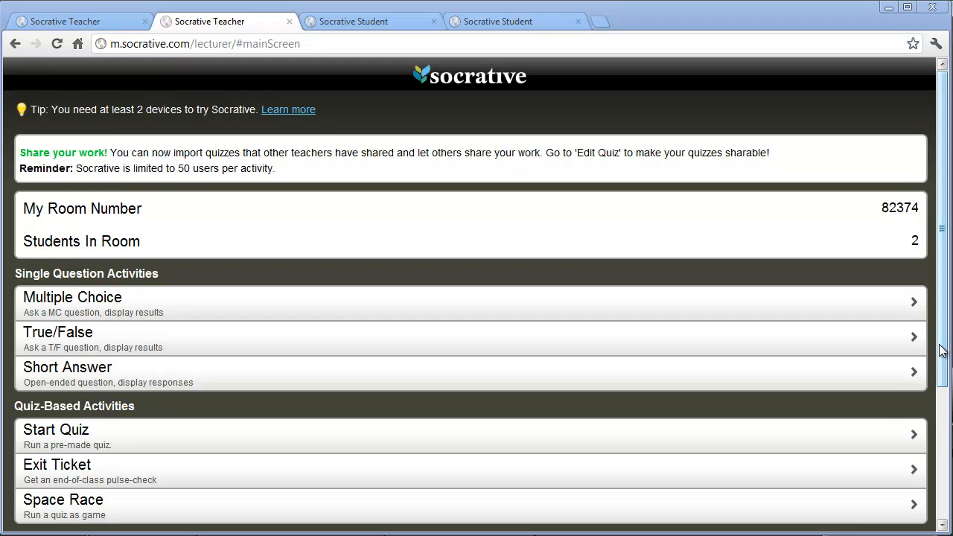
# Scroll the teacher's screen, visit My Profile, and return to the main screen.
pyautogui.scroll(-3)
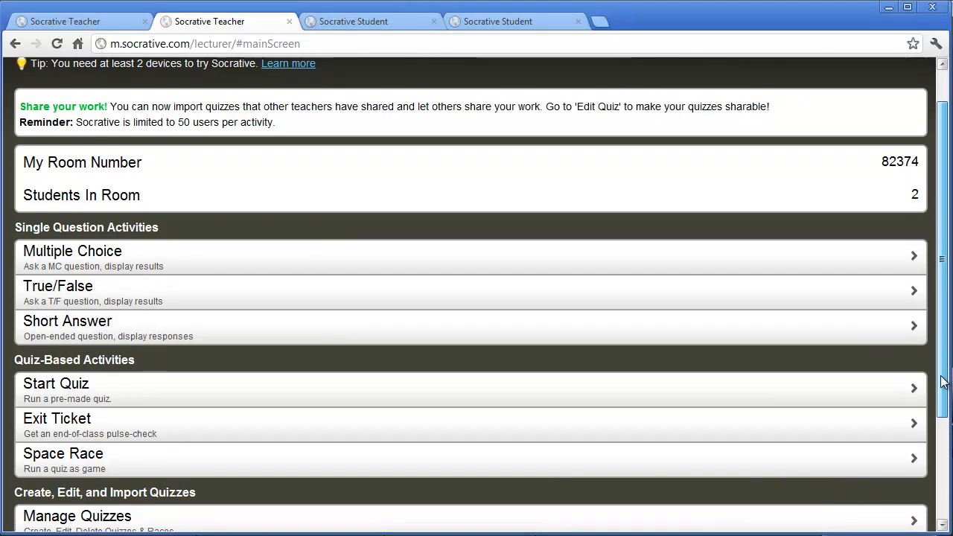
pyautogui.scroll(-3)
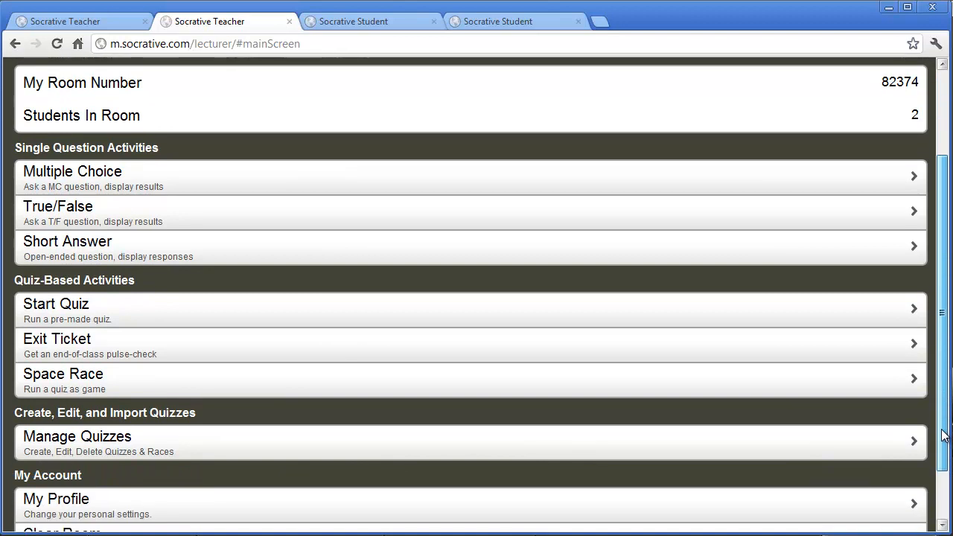
pyautogui.scroll(-3)
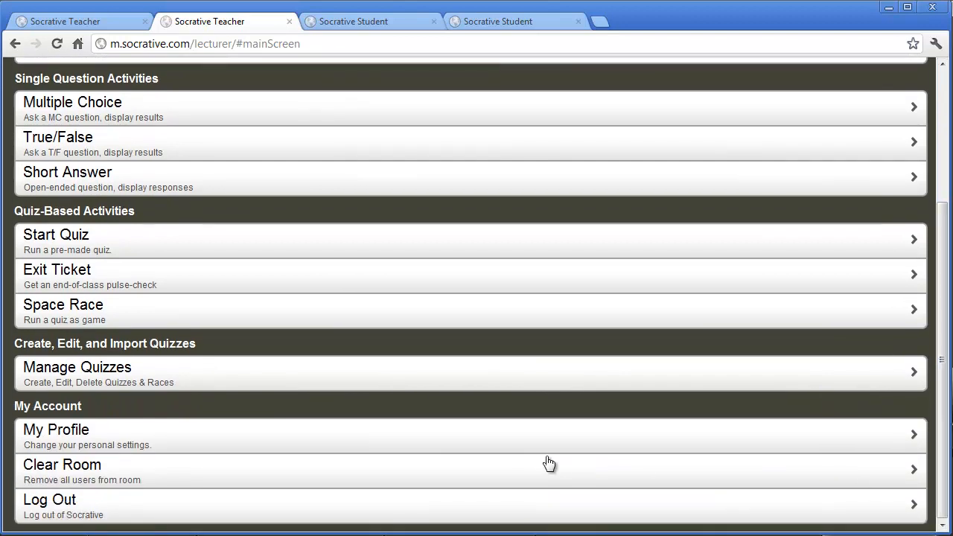
pyautogui.moveTo(468, 435)
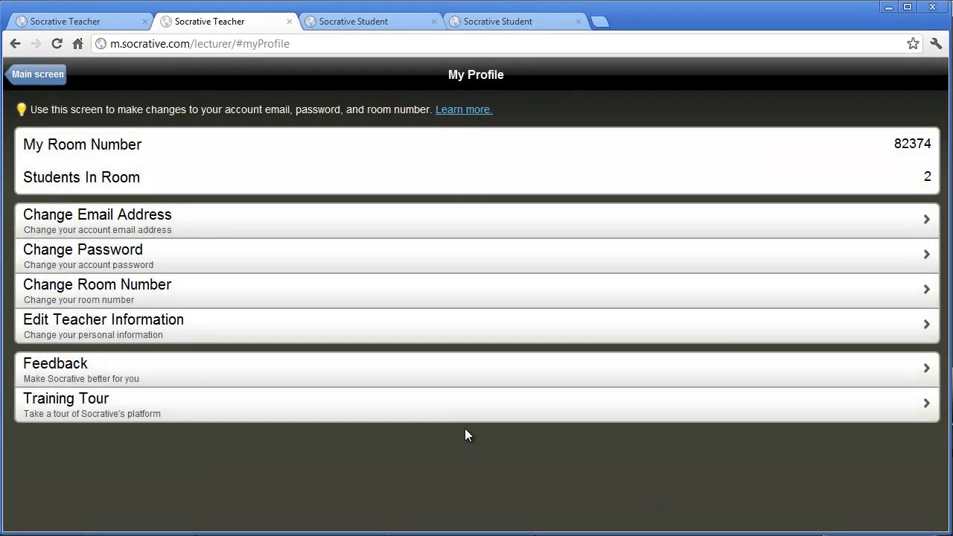
pyautogui.moveTo(125, 92)
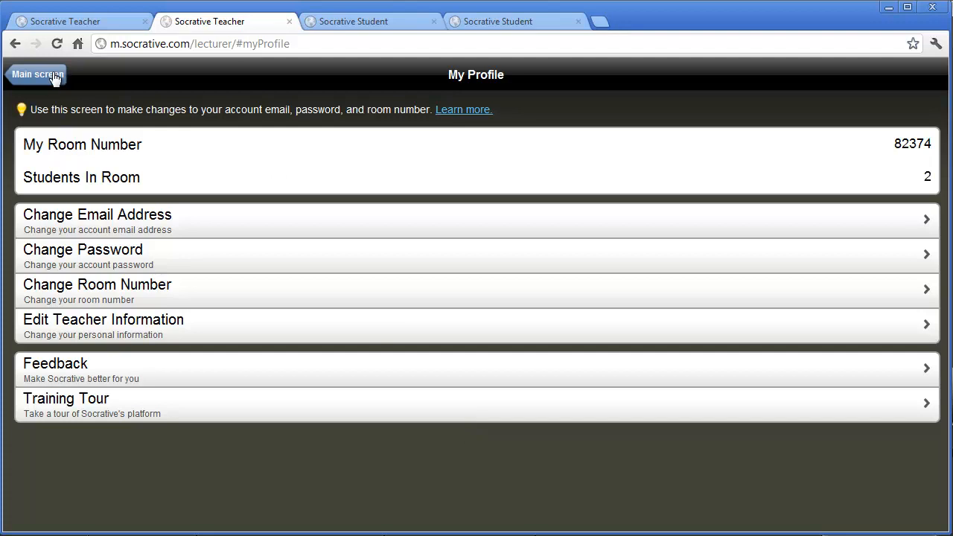
pyautogui.click(36, 75)
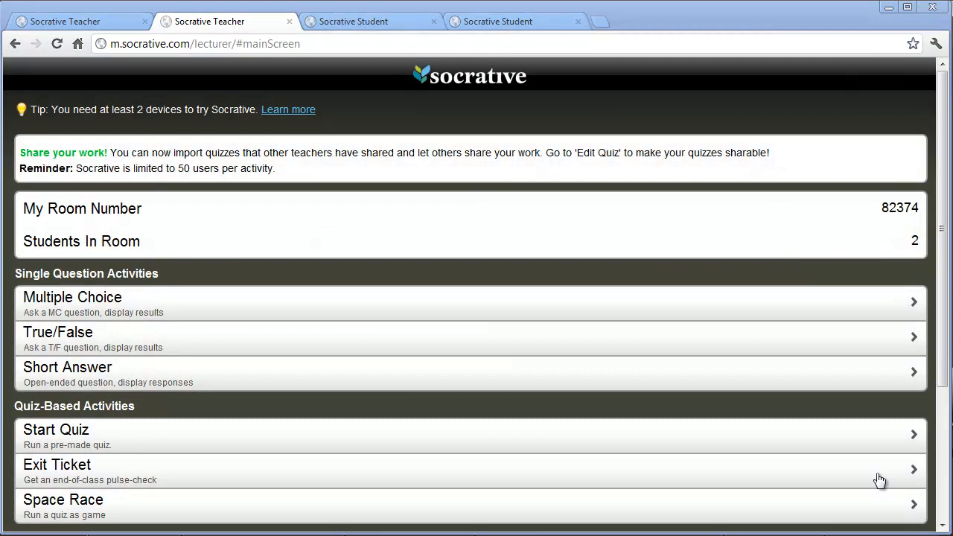
pyautogui.moveTo(685, 475)
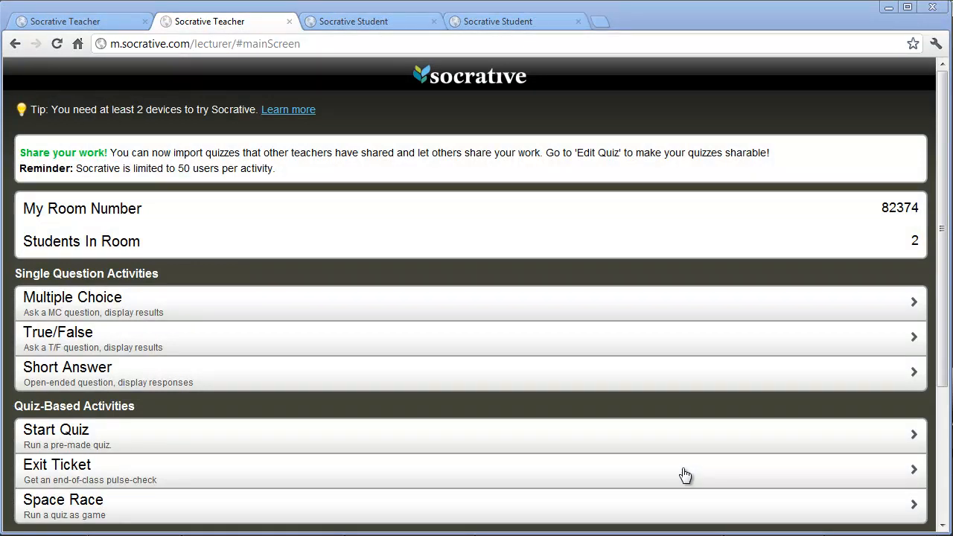
pyautogui.moveTo(147, 478)
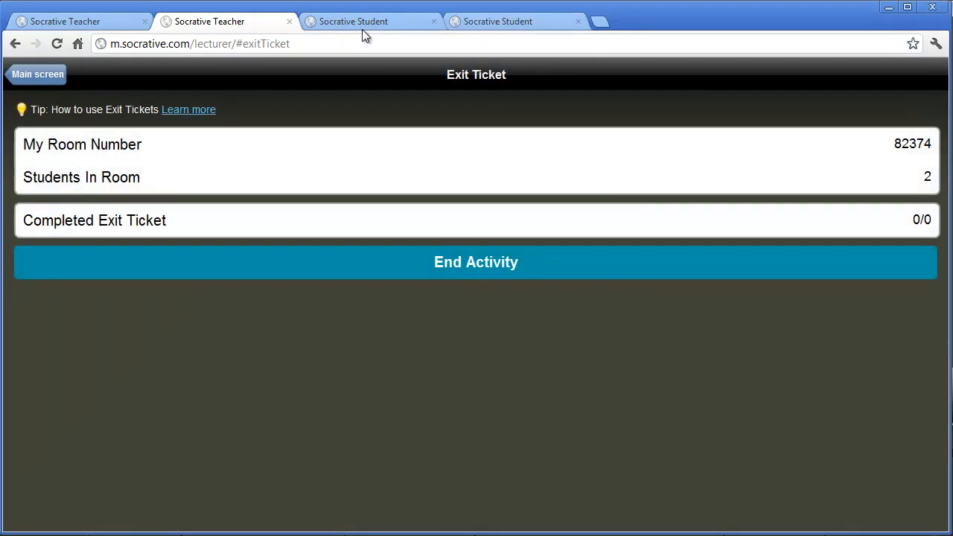
# Switch to the student's session showing the exit ticket name prompt.
pyautogui.click(370, 21)
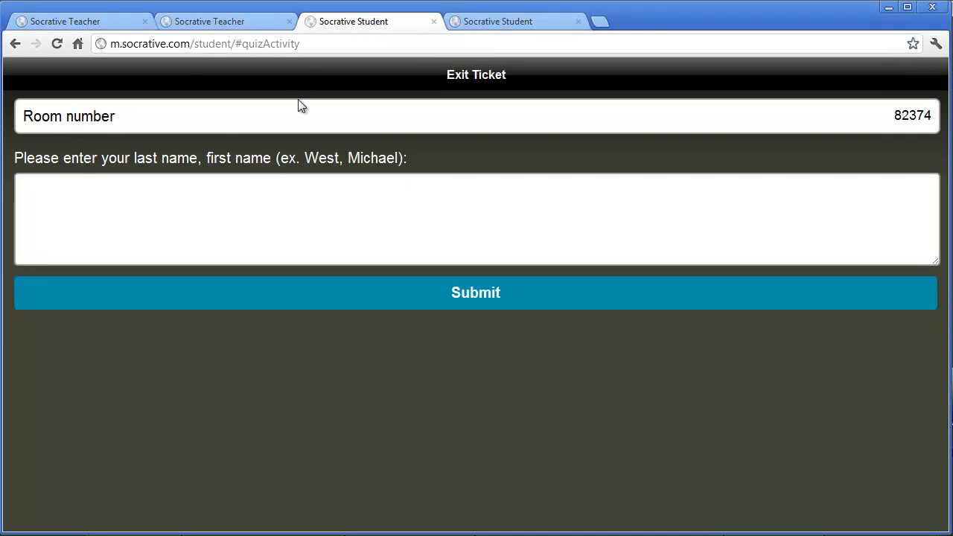
# Submit the name 'asdf, af', answer both exit ticket questions, and finish the ticket.
pyautogui.write('asdf, af')
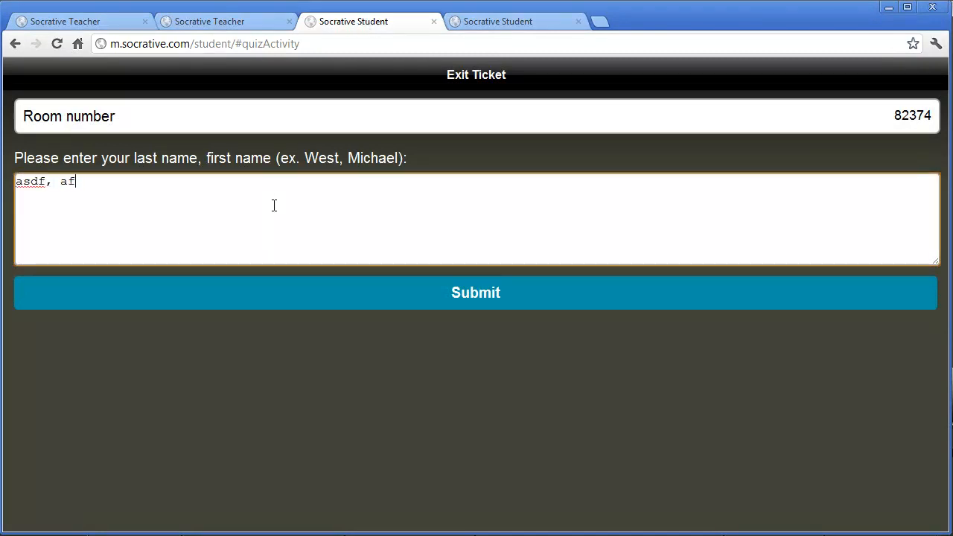
pyautogui.click(476, 292)
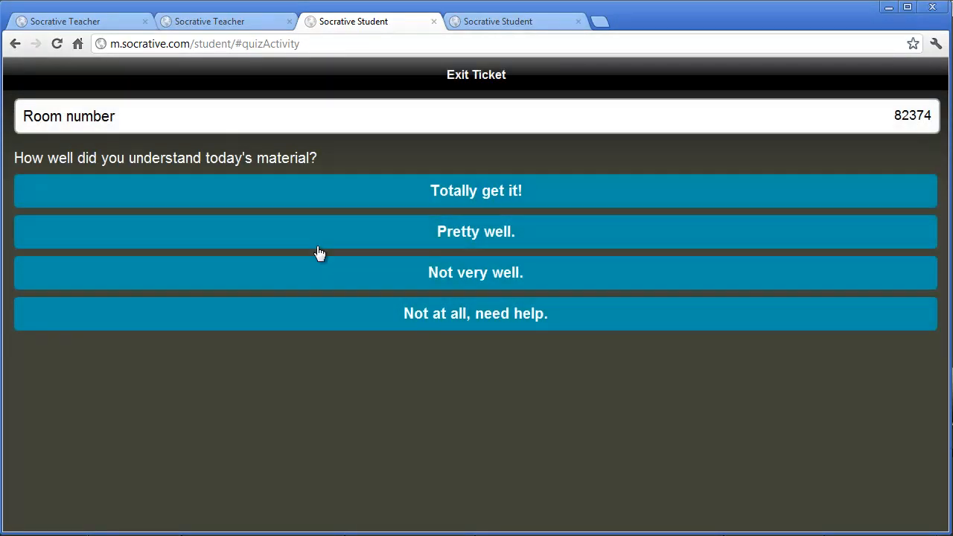
pyautogui.moveTo(406, 236)
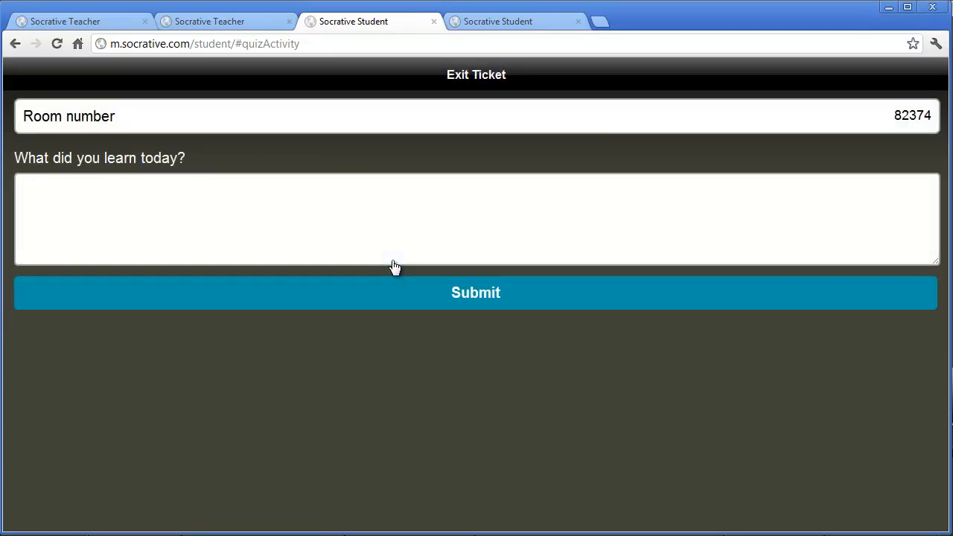
pyautogui.write('klja;dl')
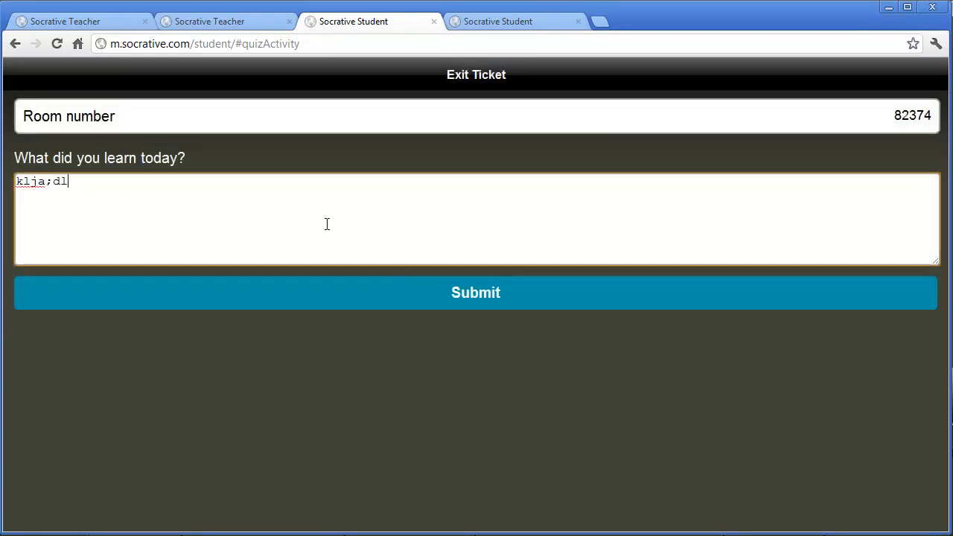
pyautogui.click(476, 292)
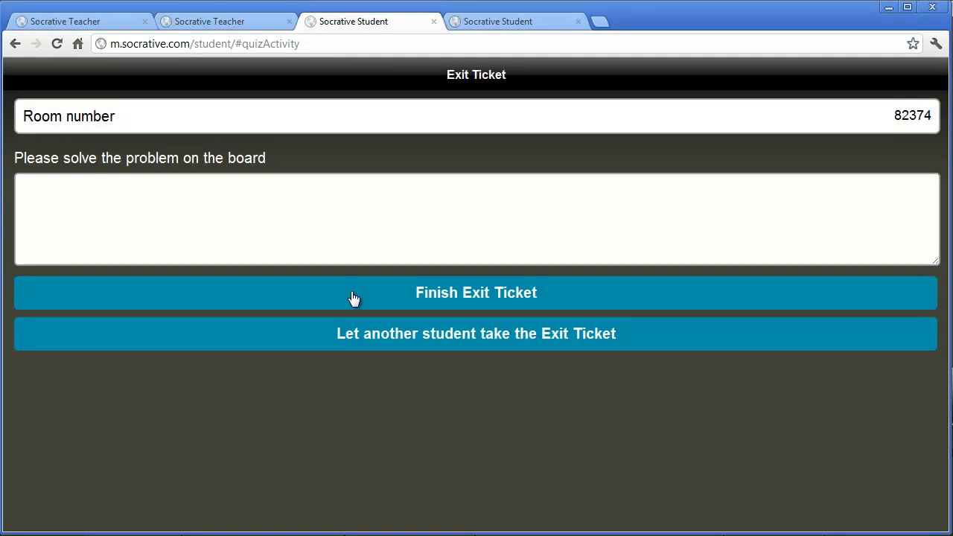
pyautogui.click(271, 189)
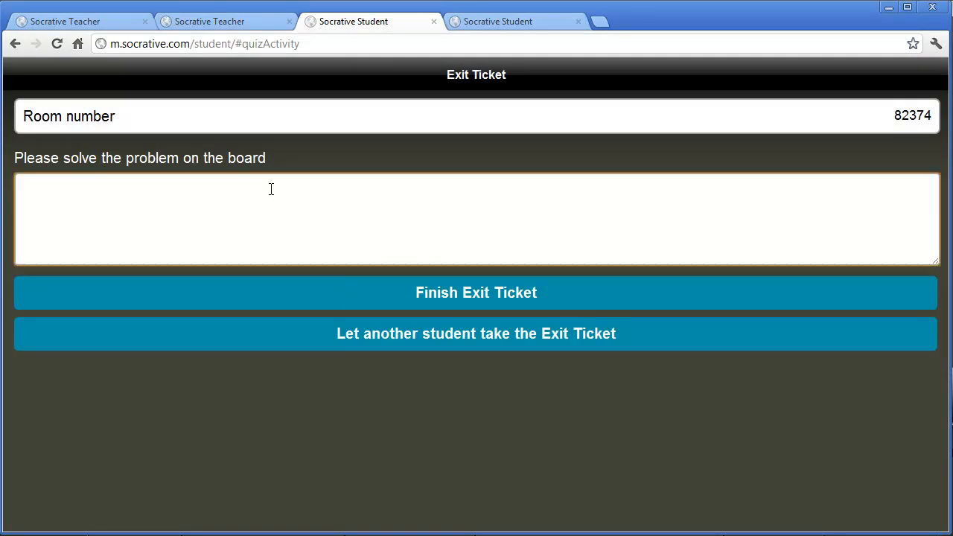
pyautogui.write('jadslkfjalf')
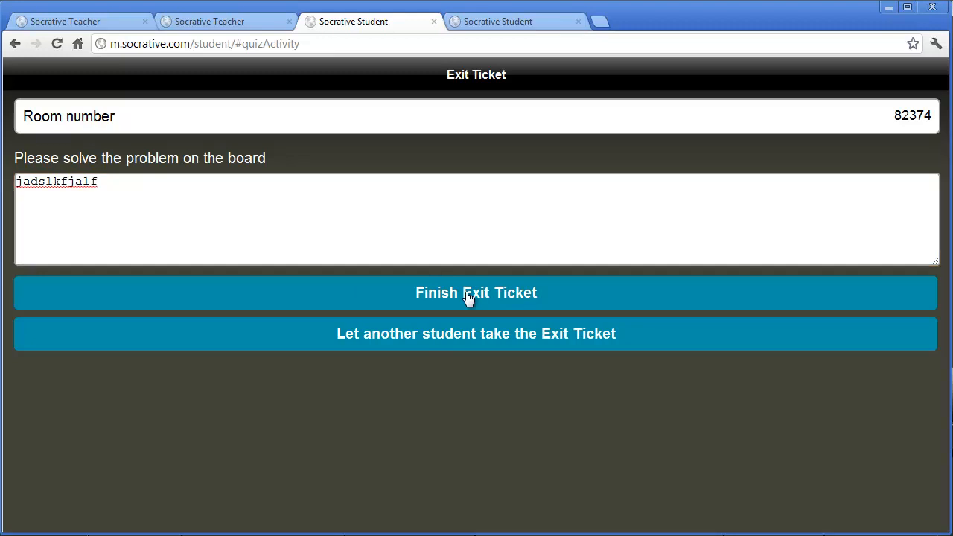
pyautogui.click(476, 292)
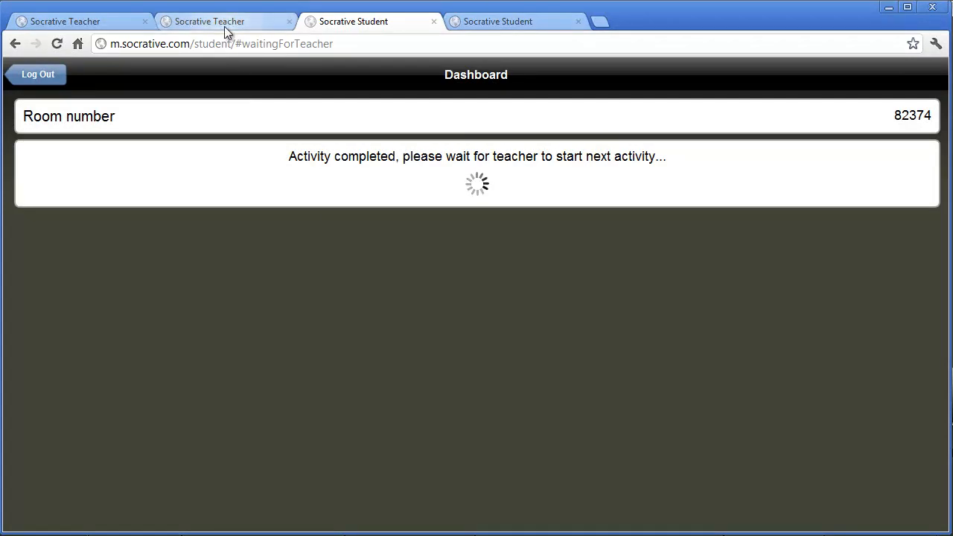
# In the teacher session, end the exit ticket activity and choose No Report.
pyautogui.click(223, 20)
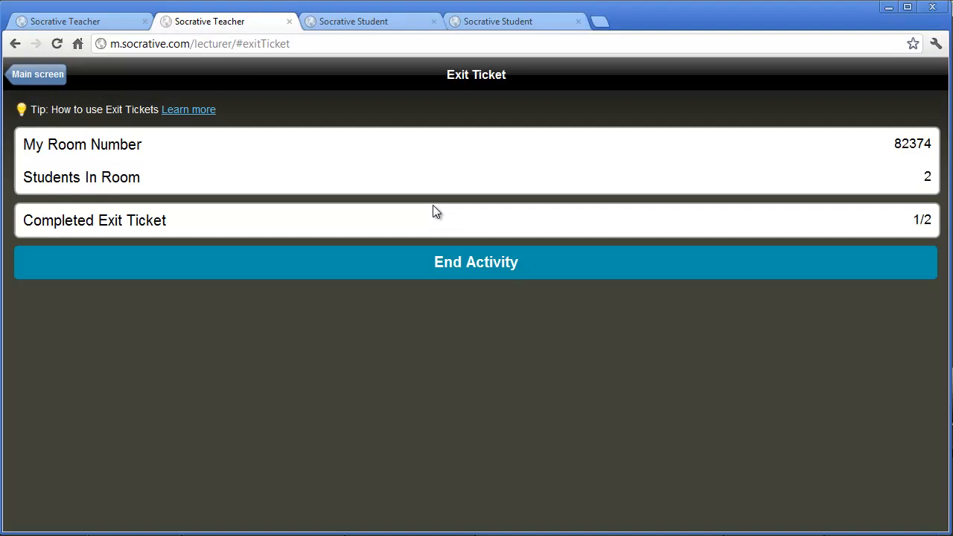
pyautogui.moveTo(425, 261)
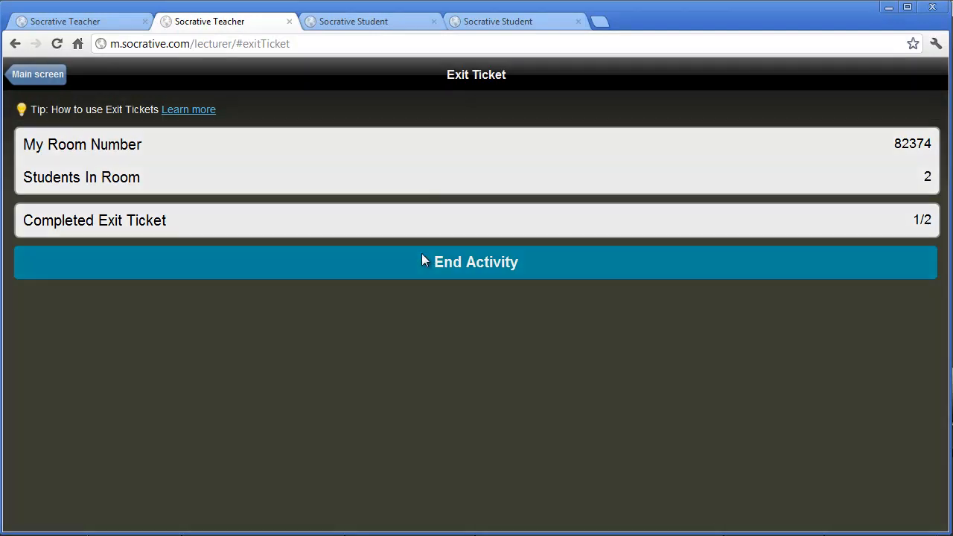
pyautogui.click(476, 261)
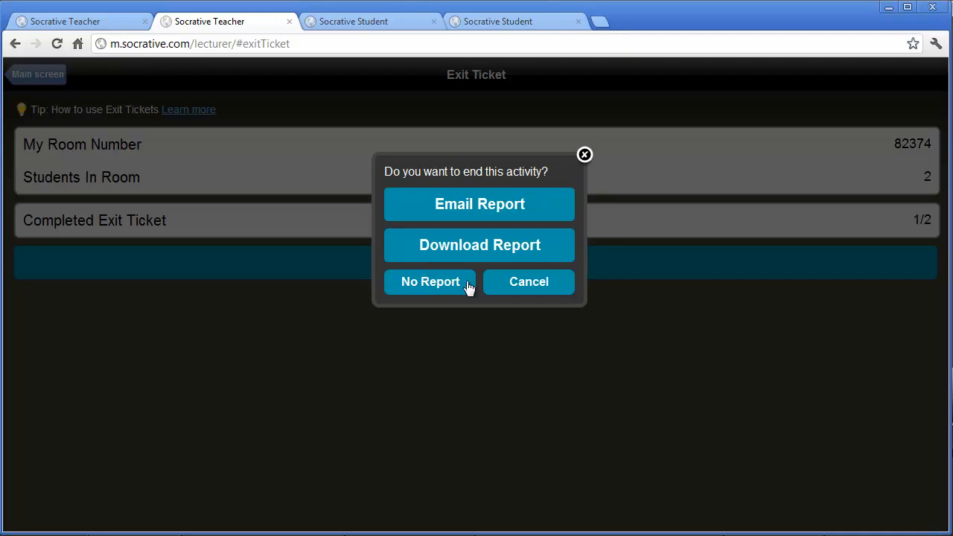
pyautogui.click(430, 282)
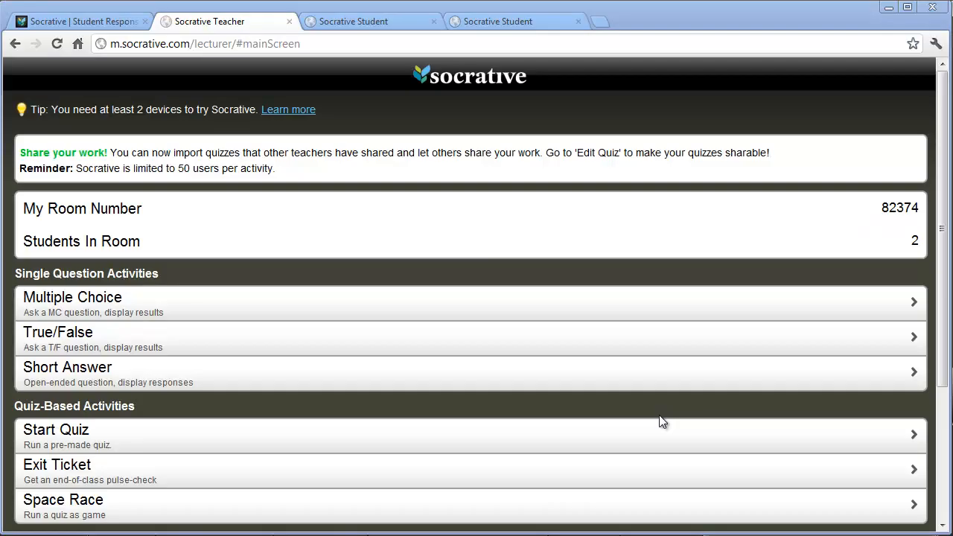
pyautogui.moveTo(104, 21)
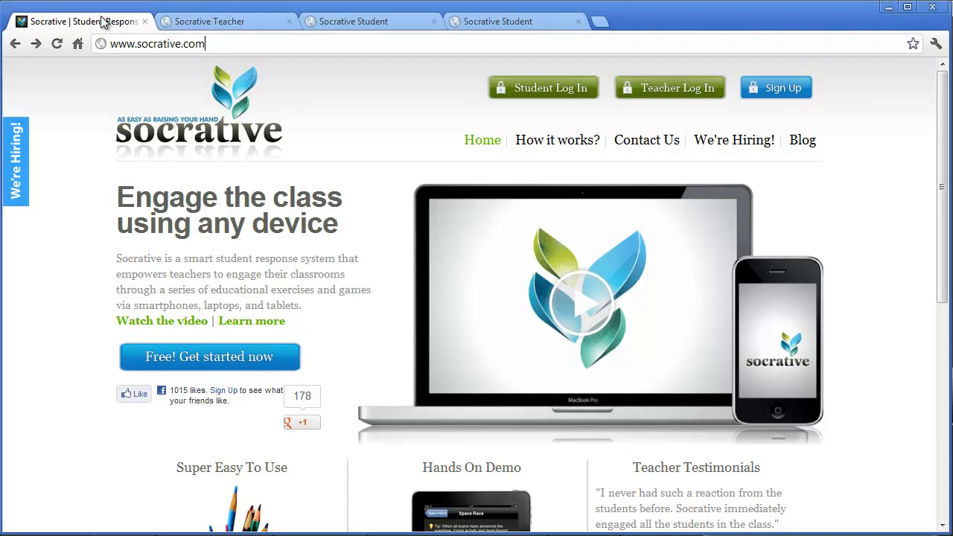
pyautogui.moveTo(532, 300)
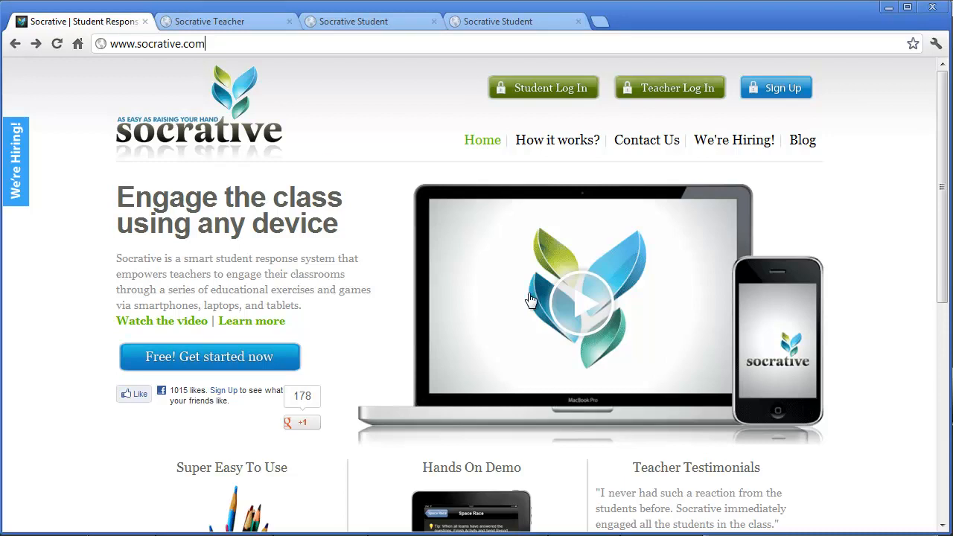